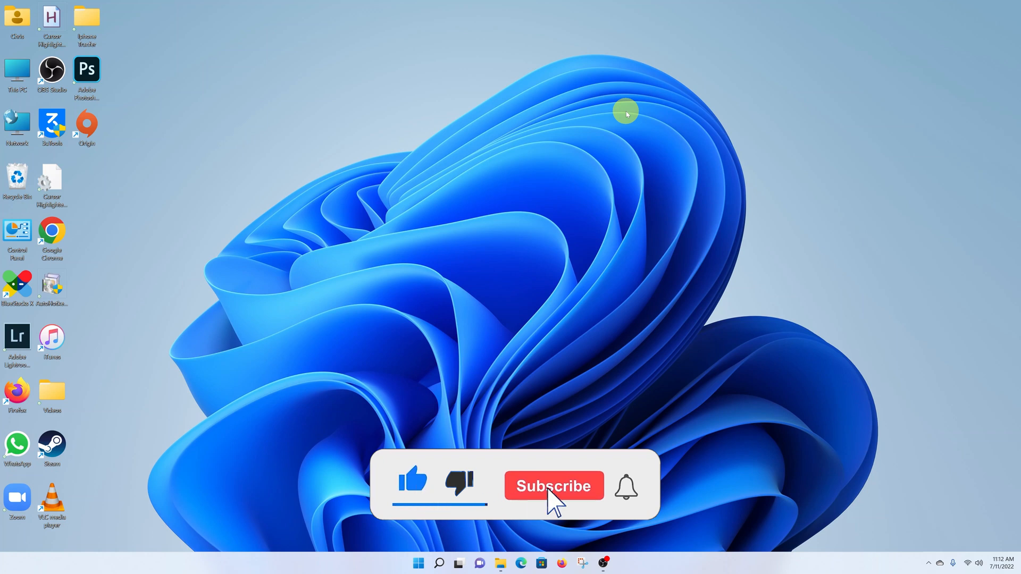
# Step: Launch Google Chrome from the desktop shortcut
pyautogui.click(553, 485)
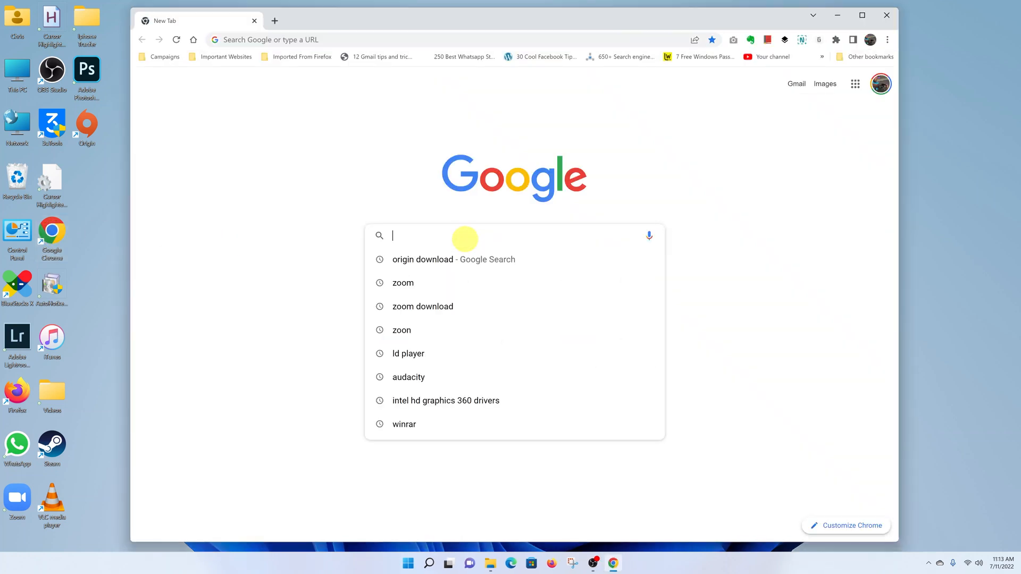
# Step: Search Google for 'ea app' and open the EA app Open Beta result
pyautogui.write('ea app')
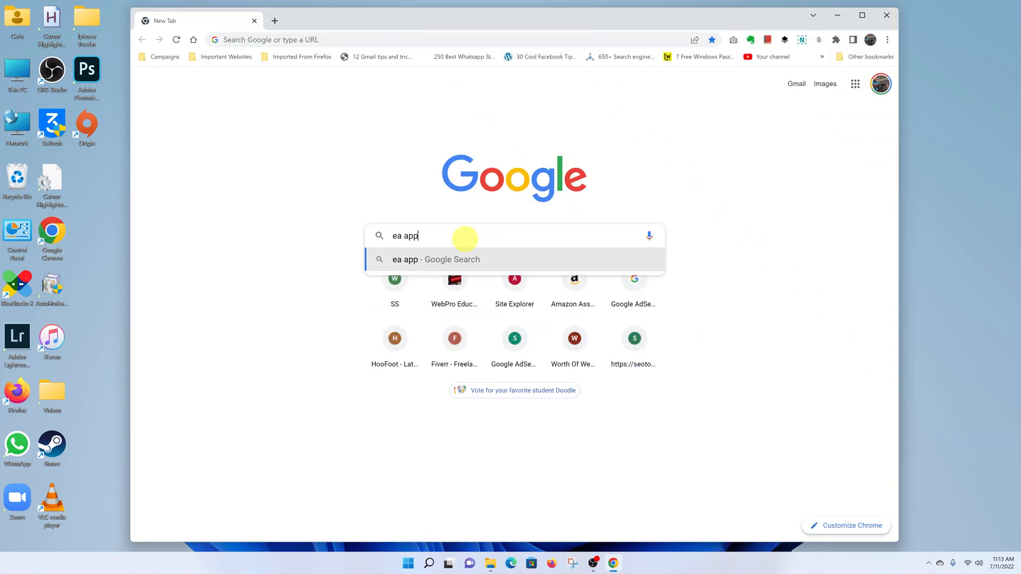
pyautogui.press('Return')
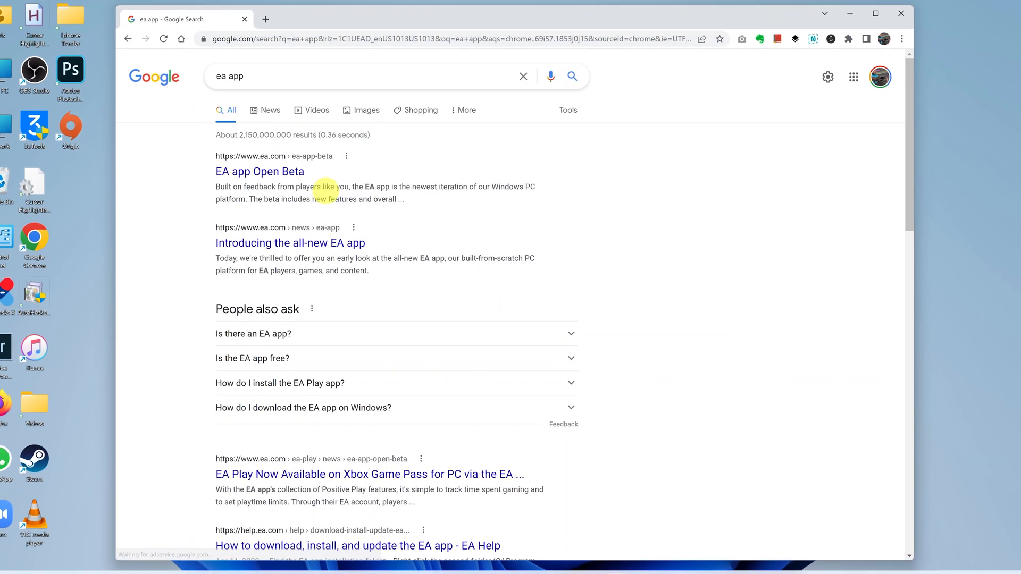
pyautogui.moveTo(257, 172)
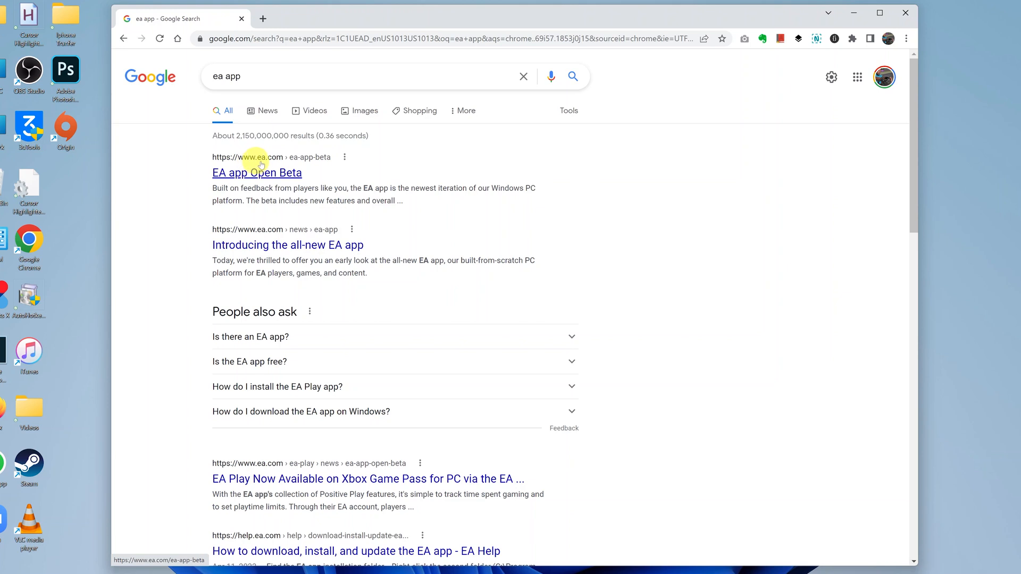
pyautogui.moveTo(311, 165)
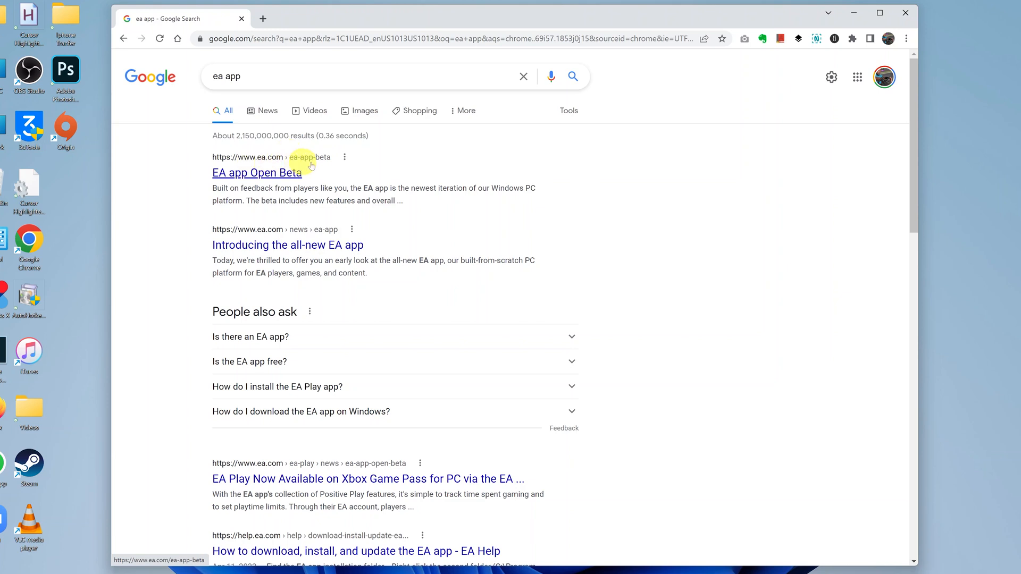
pyautogui.click(257, 173)
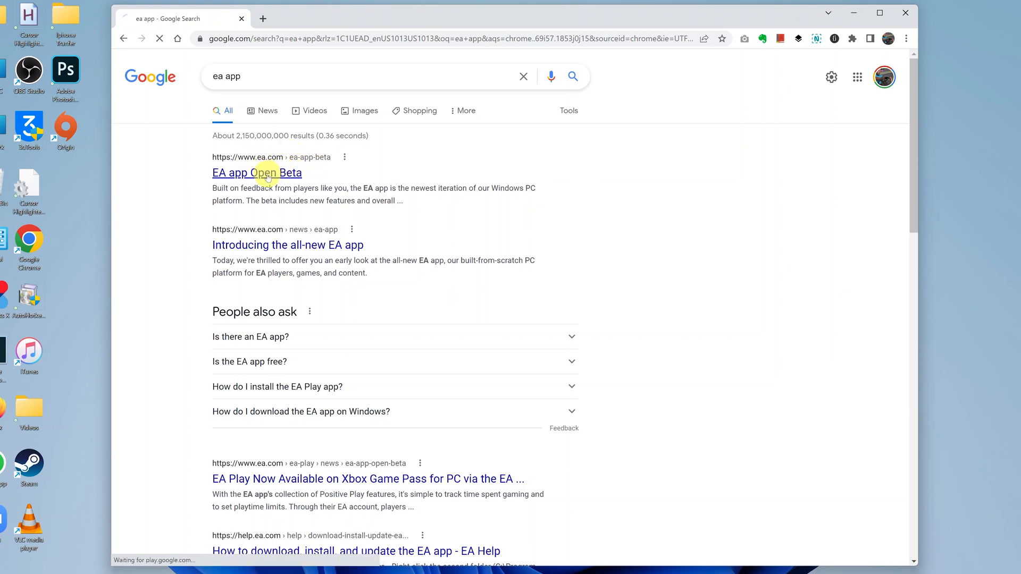
pyautogui.click(256, 172)
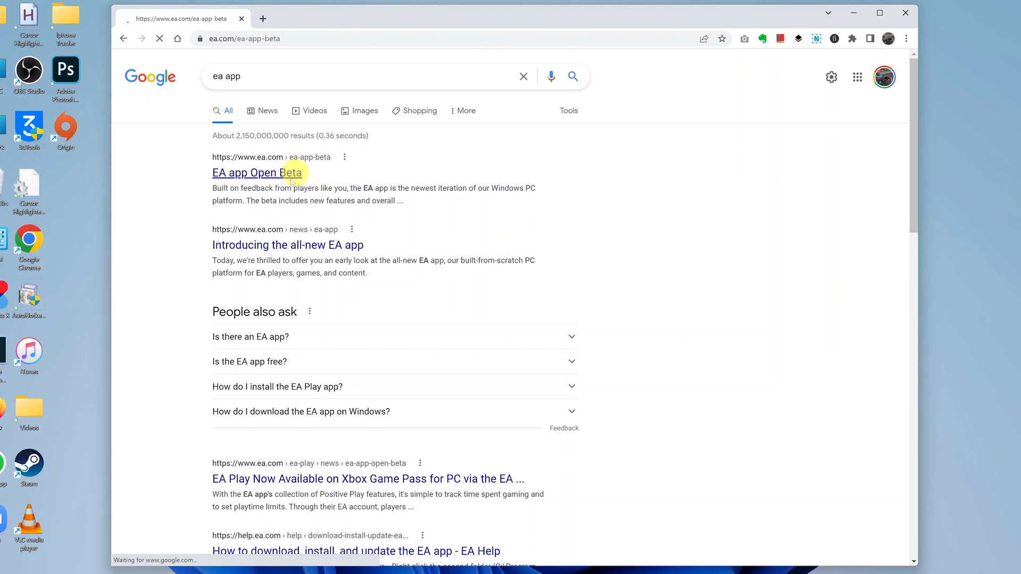
# Step: Let the ea.com EA app Open Beta page finish loading
pyautogui.click(258, 173)
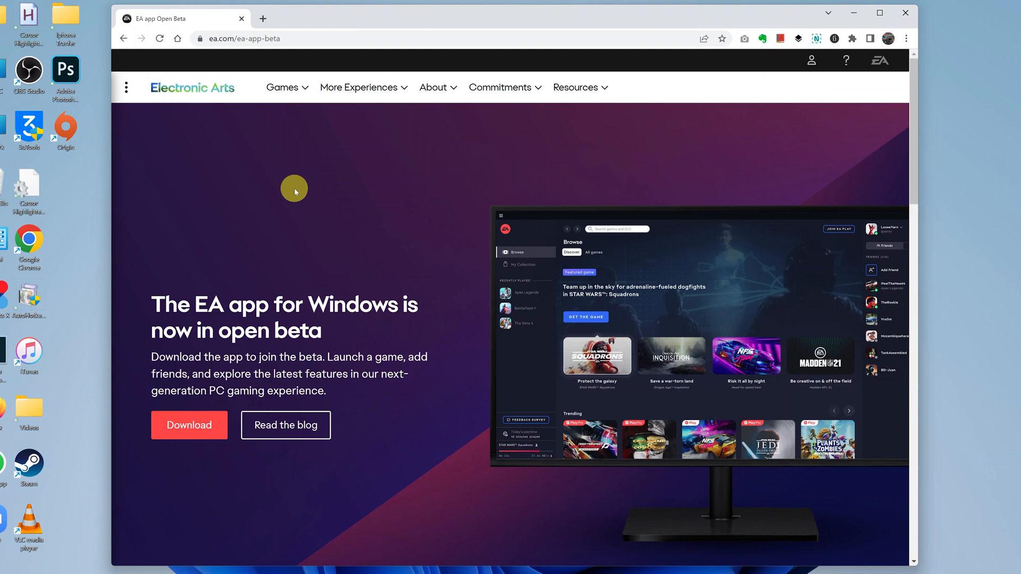
pyautogui.moveTo(269, 264)
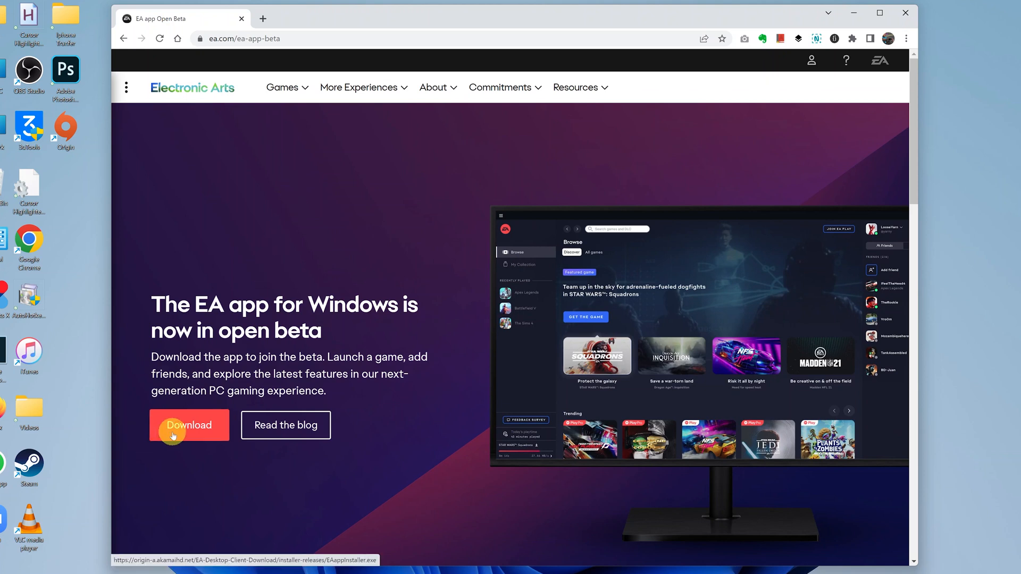
# Step: Download EAappInstaller.exe and save it to the Downloads folder
pyautogui.click(188, 425)
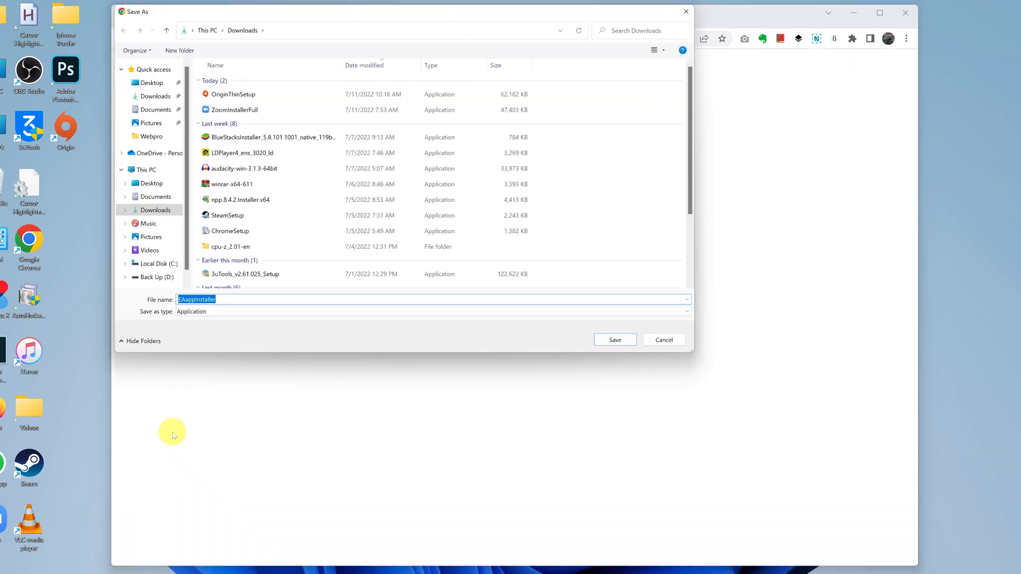
pyautogui.moveTo(541, 373)
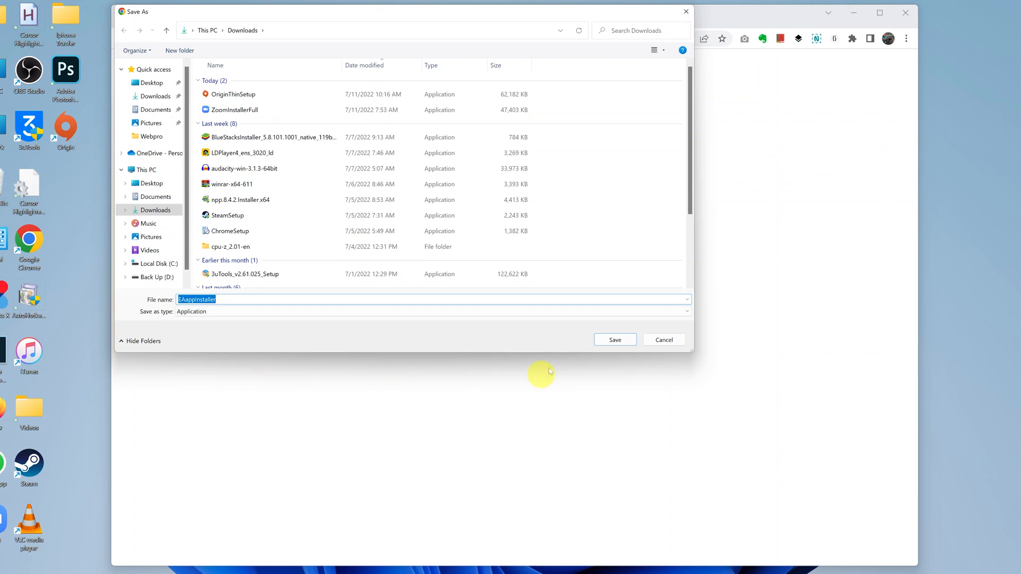
pyautogui.moveTo(695, 378)
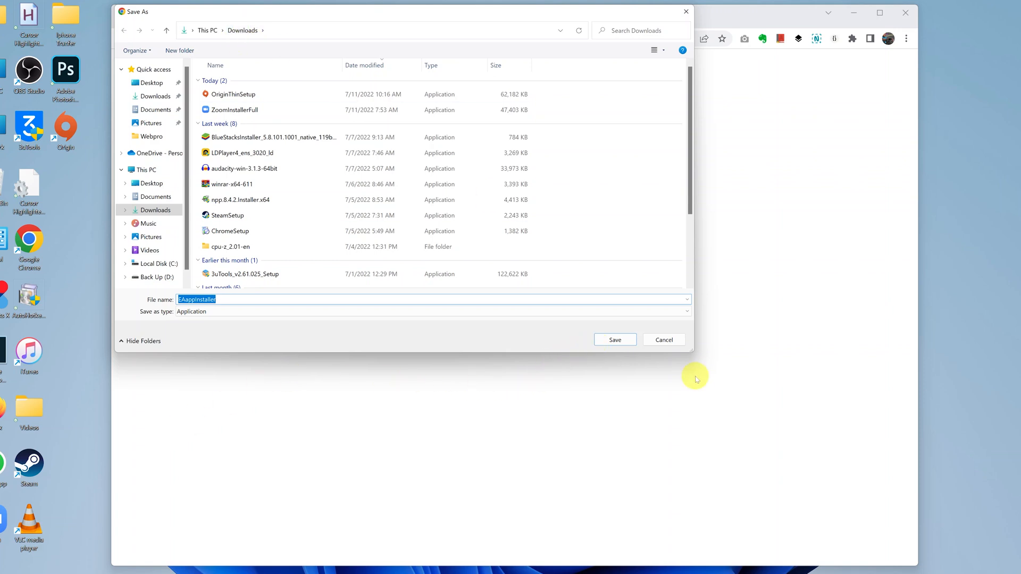
pyautogui.click(613, 339)
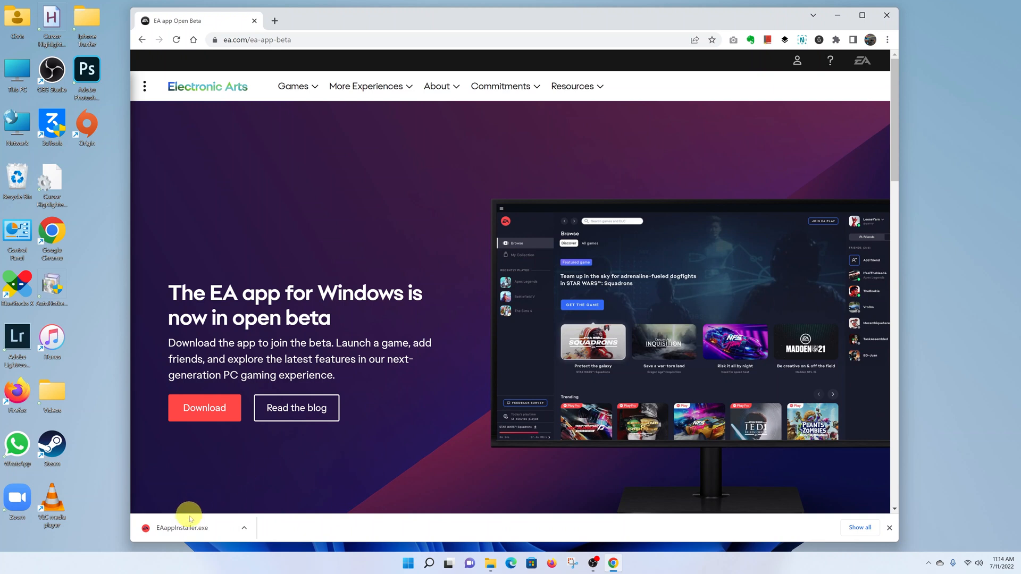
pyautogui.moveTo(241, 528)
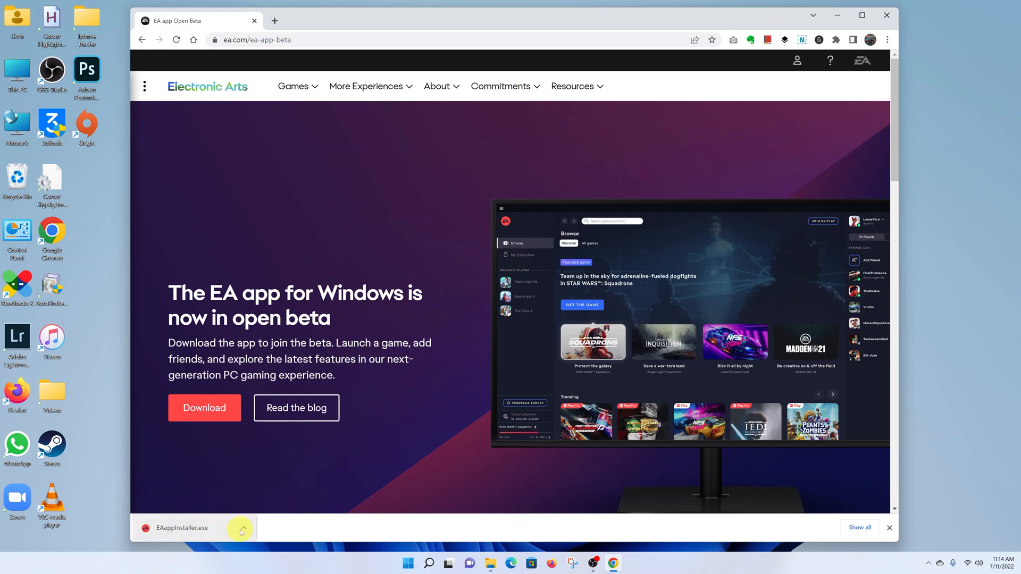
# Step: Show the downloaded installer in its Downloads folder and run EAappInstaller
pyautogui.click(240, 528)
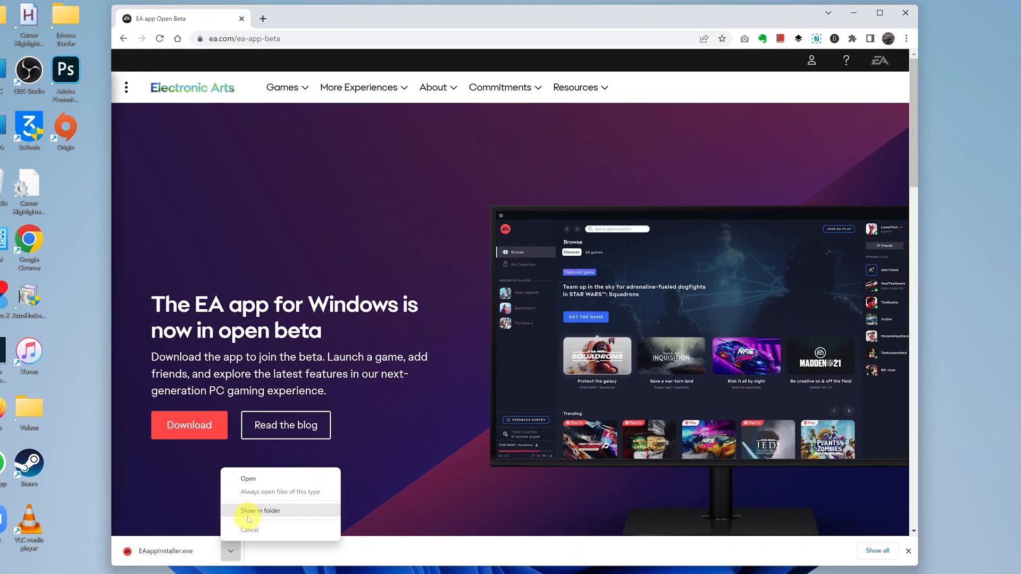
pyautogui.click(260, 510)
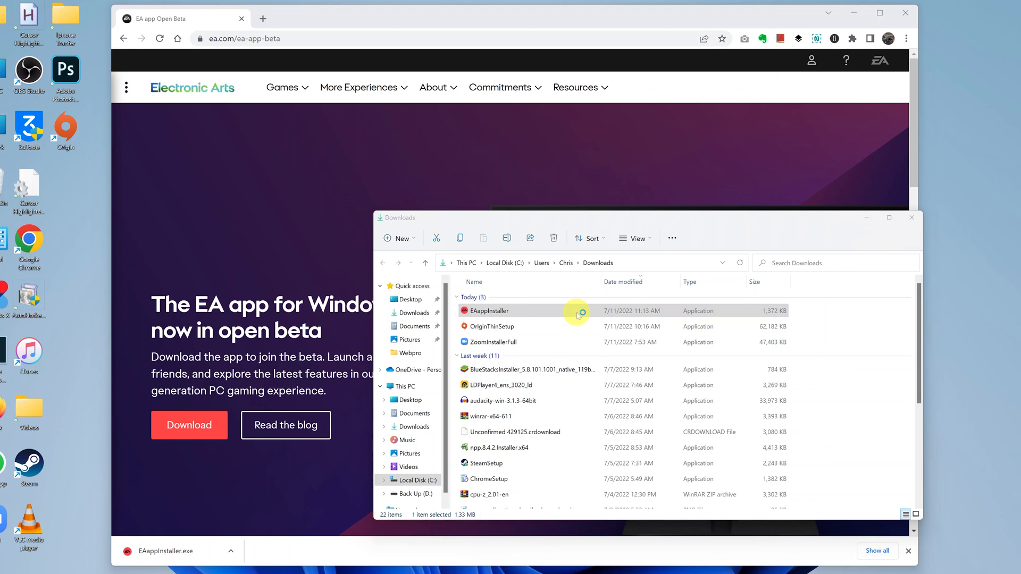
pyautogui.doubleClick(489, 311)
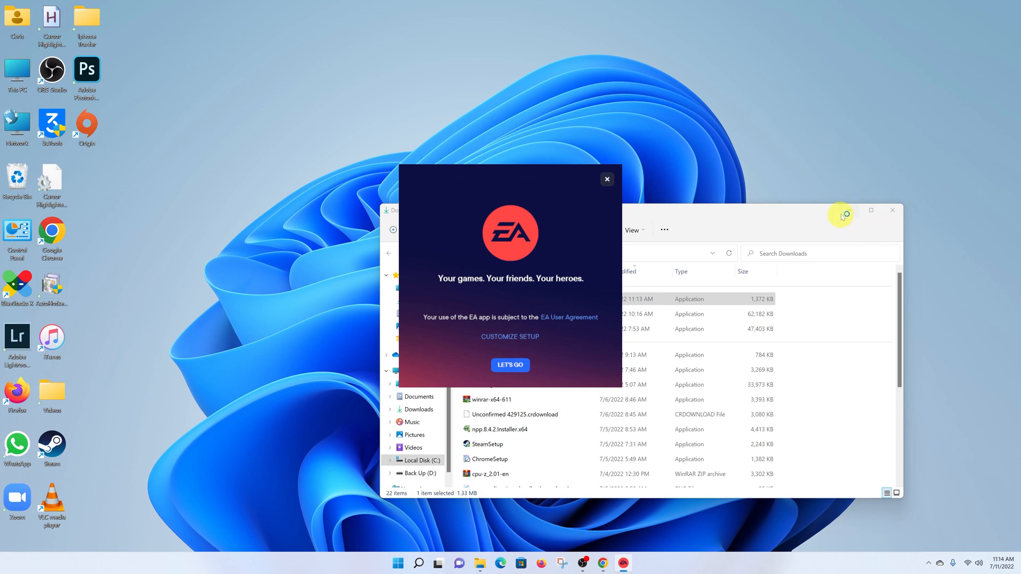
# Step: Install the EA app, sign in, and close the expired Play Pro membership notice
pyautogui.click(893, 211)
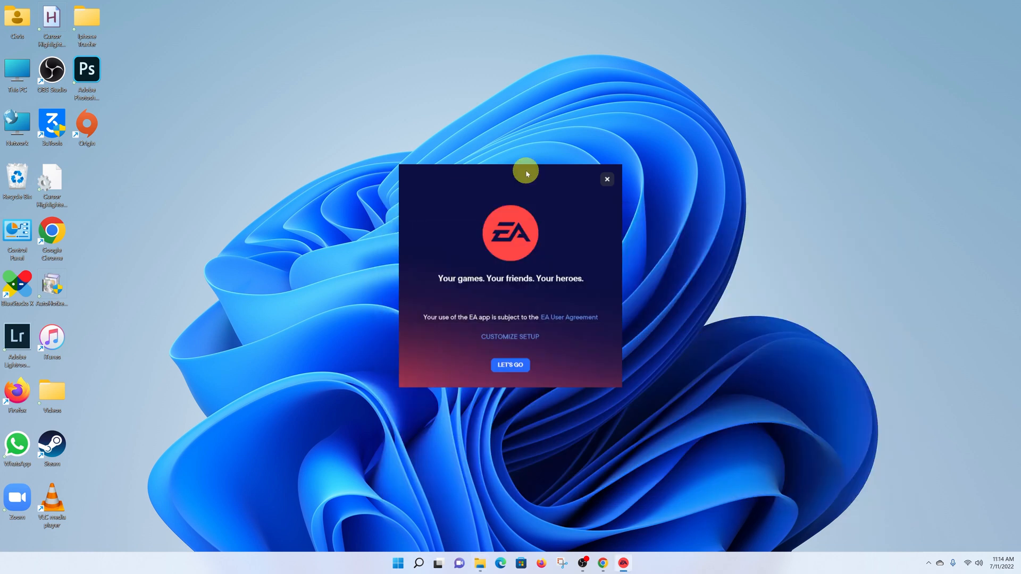
pyautogui.moveTo(611, 474)
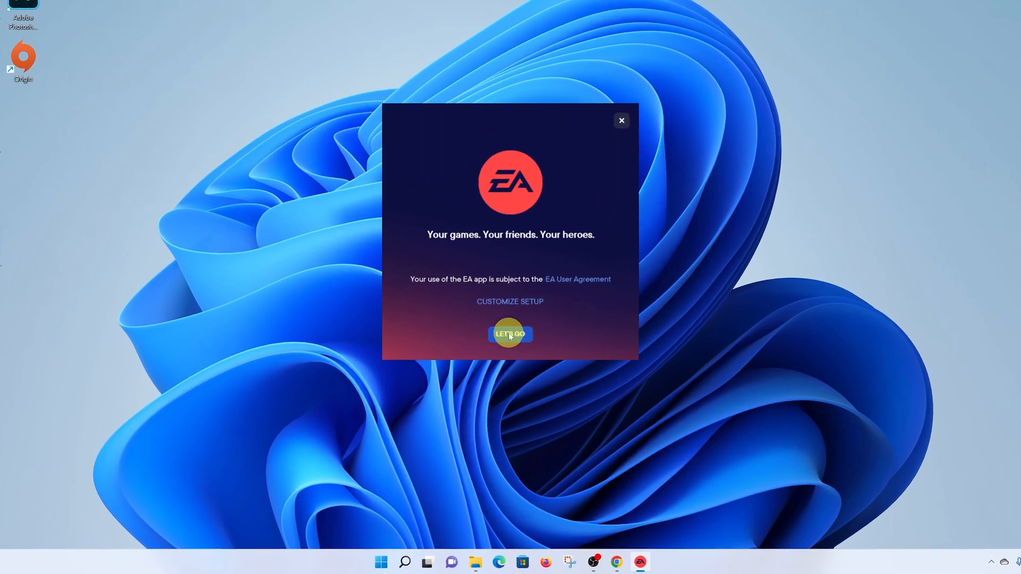
pyautogui.click(510, 333)
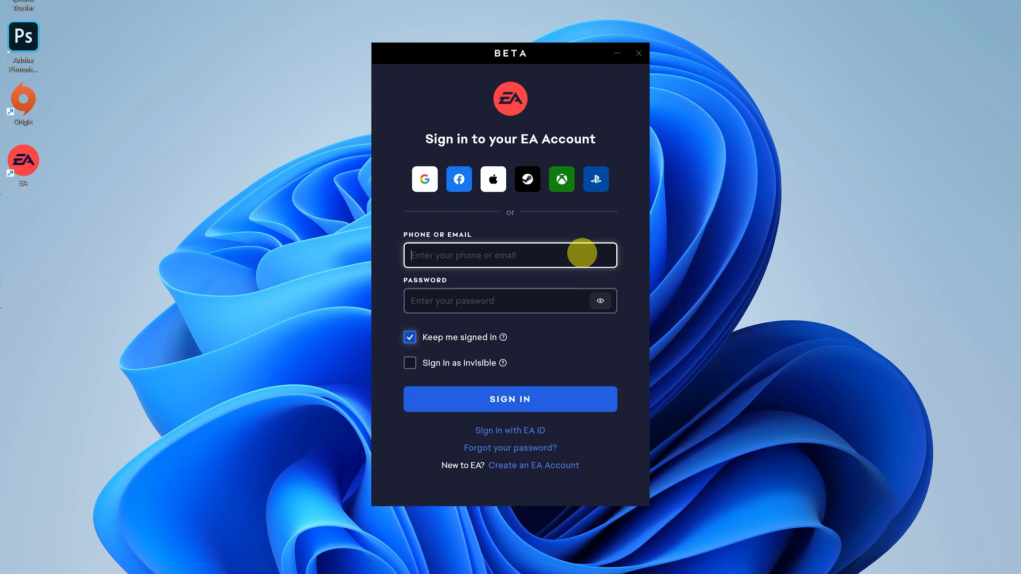
pyautogui.click(510, 399)
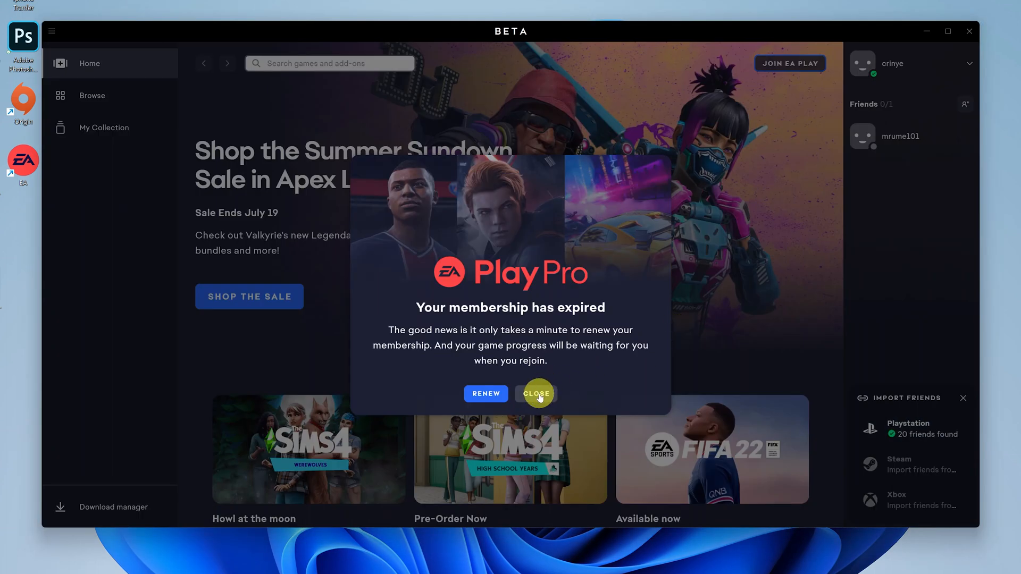
pyautogui.click(536, 393)
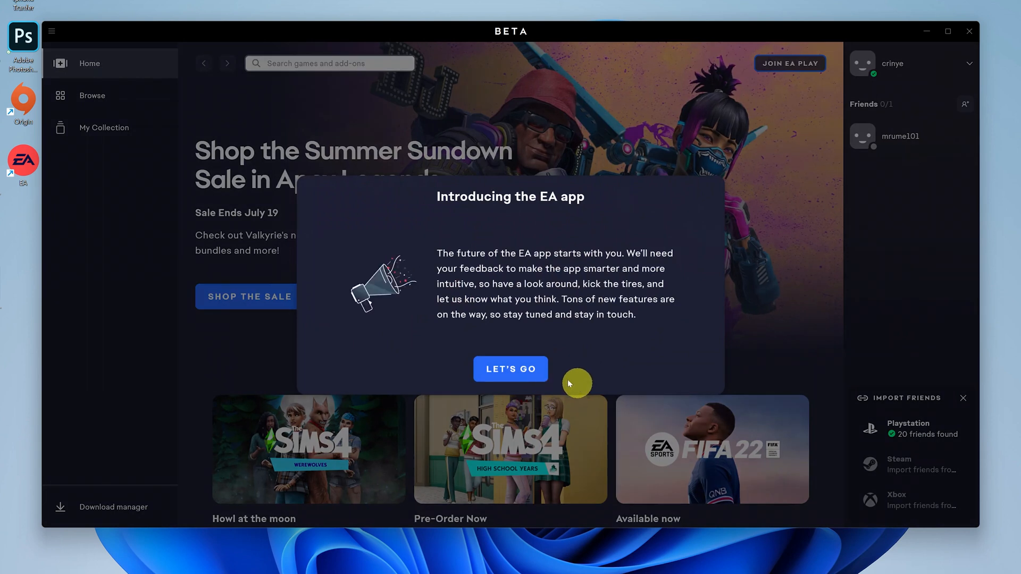
# Step: Start the EA app tour and advance to the 'Play with your friends' tip
pyautogui.click(510, 368)
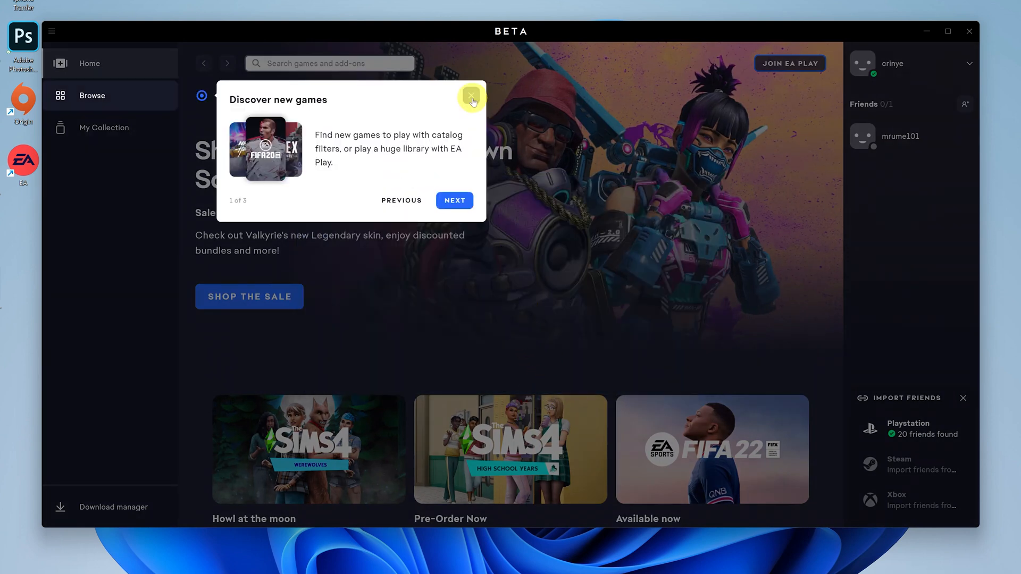
pyautogui.moveTo(414, 204)
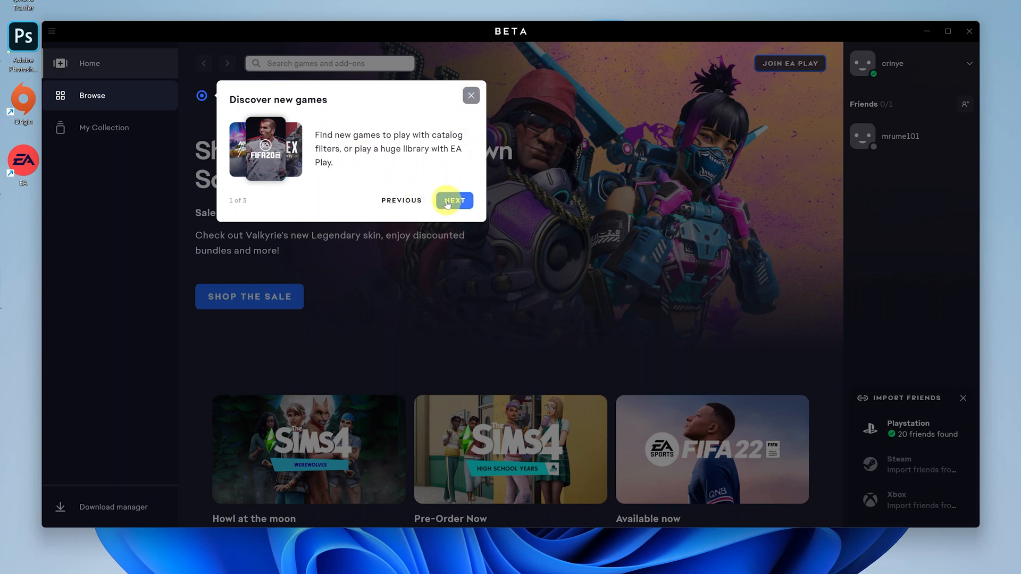
pyautogui.click(453, 200)
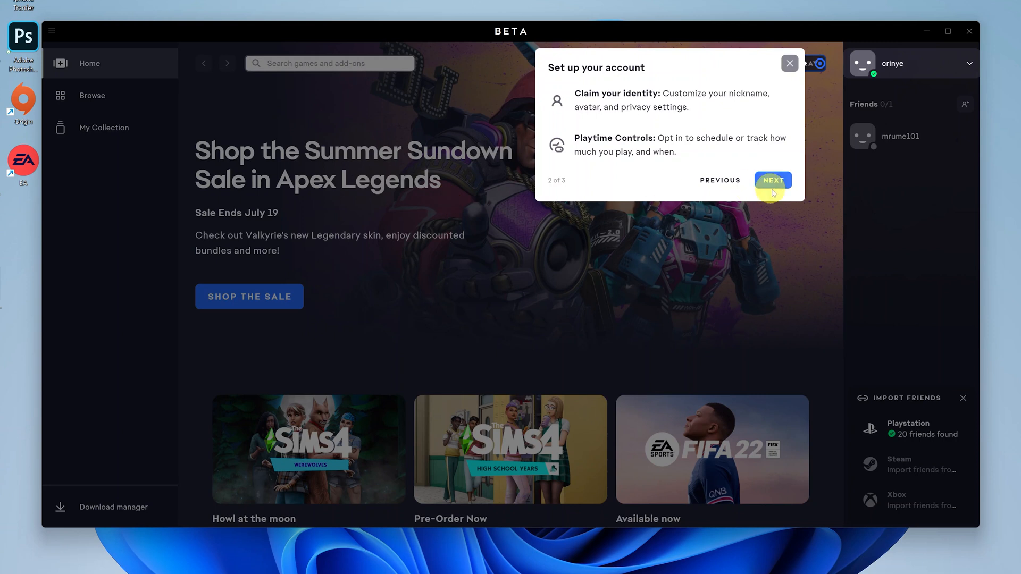
pyautogui.click(772, 181)
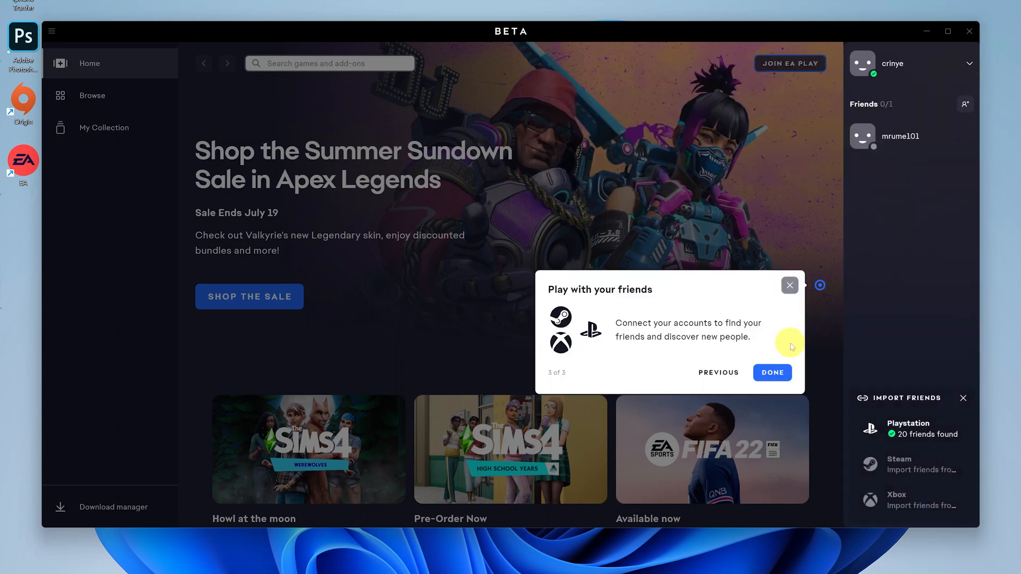
pyautogui.moveTo(687, 211)
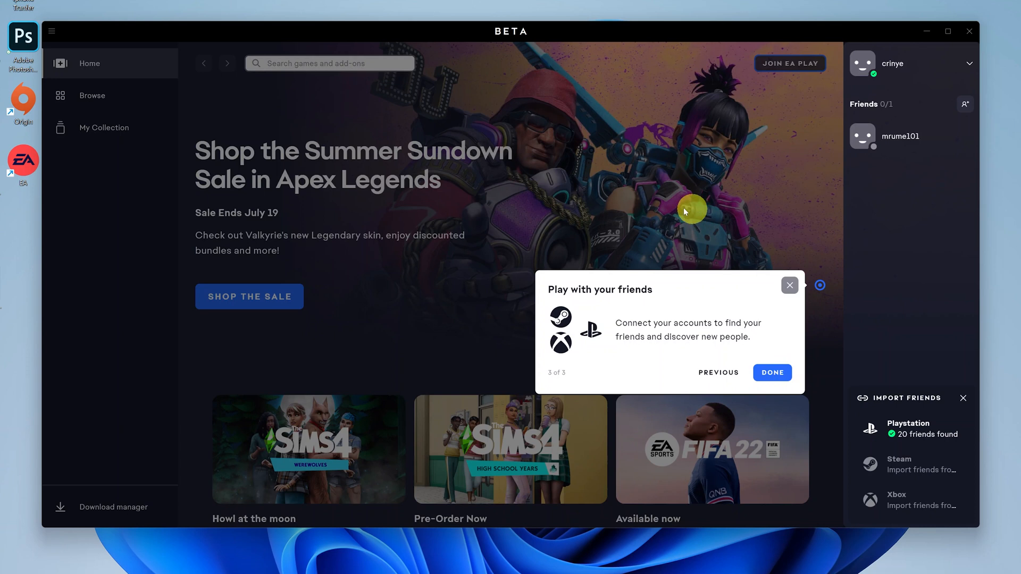
pyautogui.moveTo(590, 316)
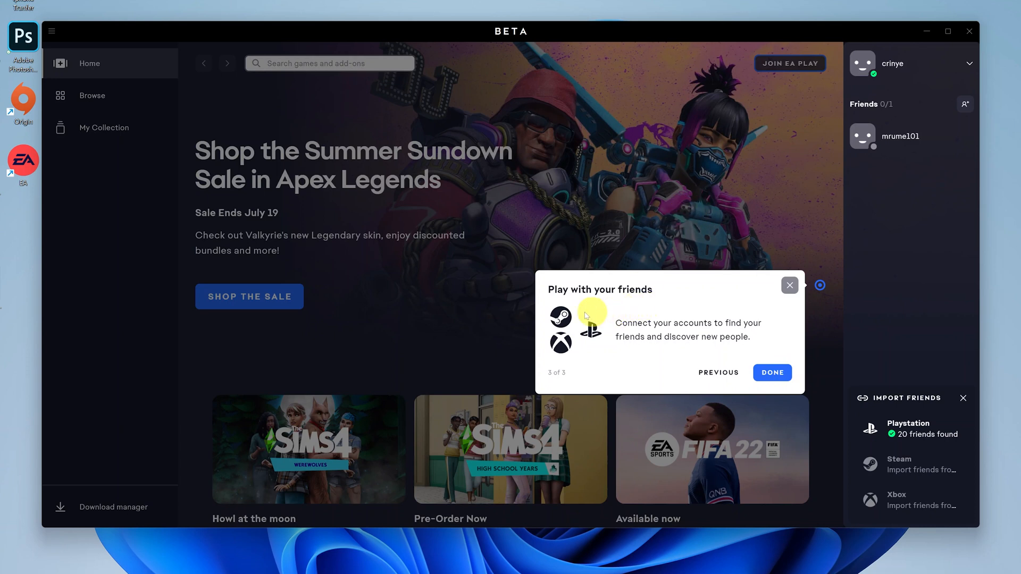
pyautogui.moveTo(775, 261)
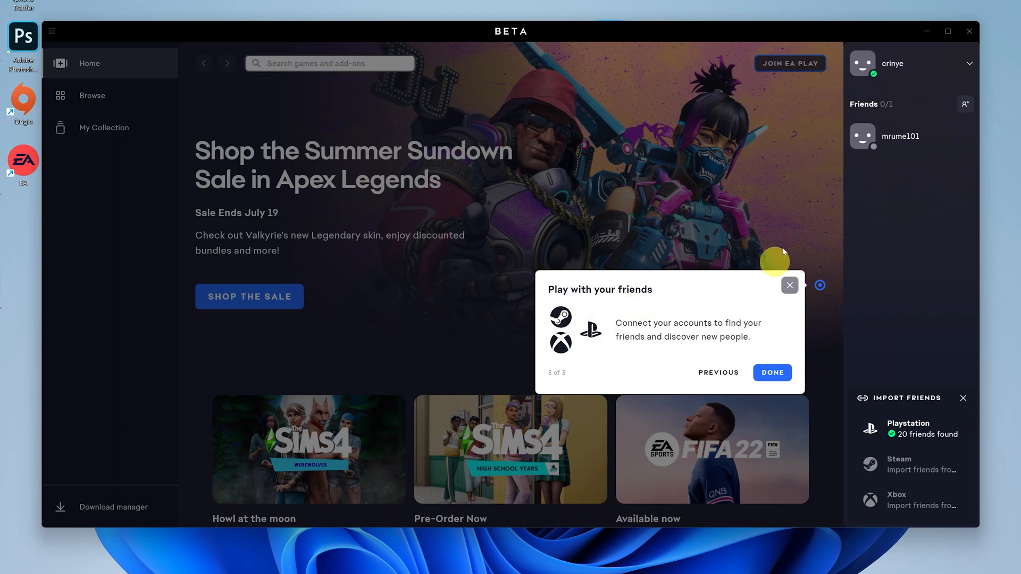
pyautogui.moveTo(575, 351)
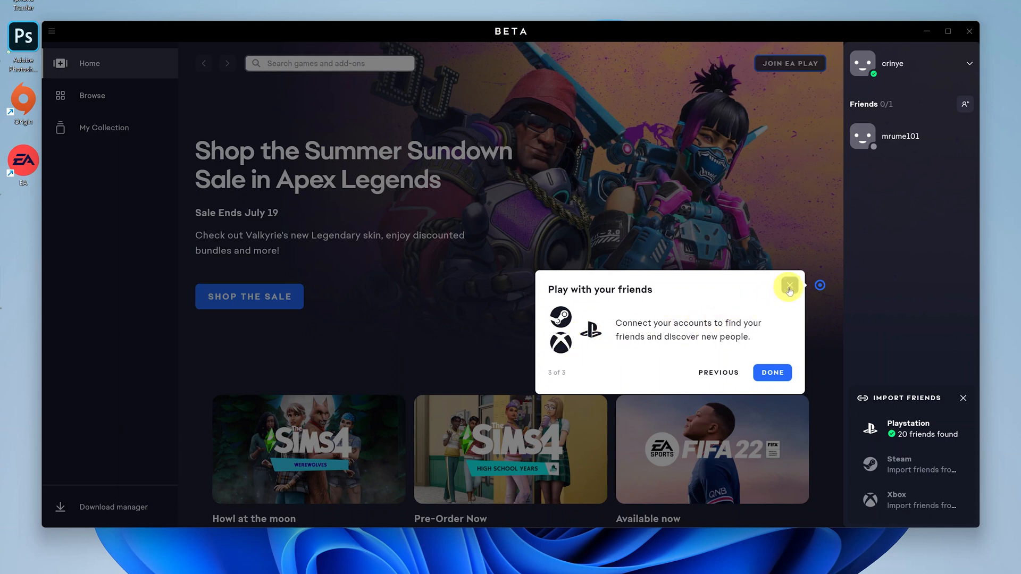
# Step: Close the tour, view the PlayStation friend suggestions, then dismiss them
pyautogui.click(788, 287)
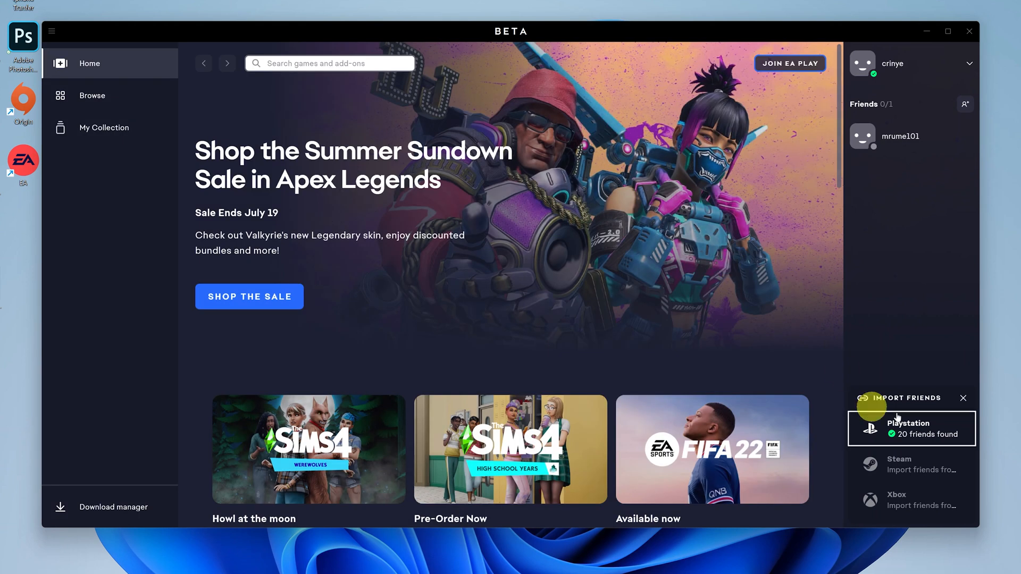
pyautogui.moveTo(974, 438)
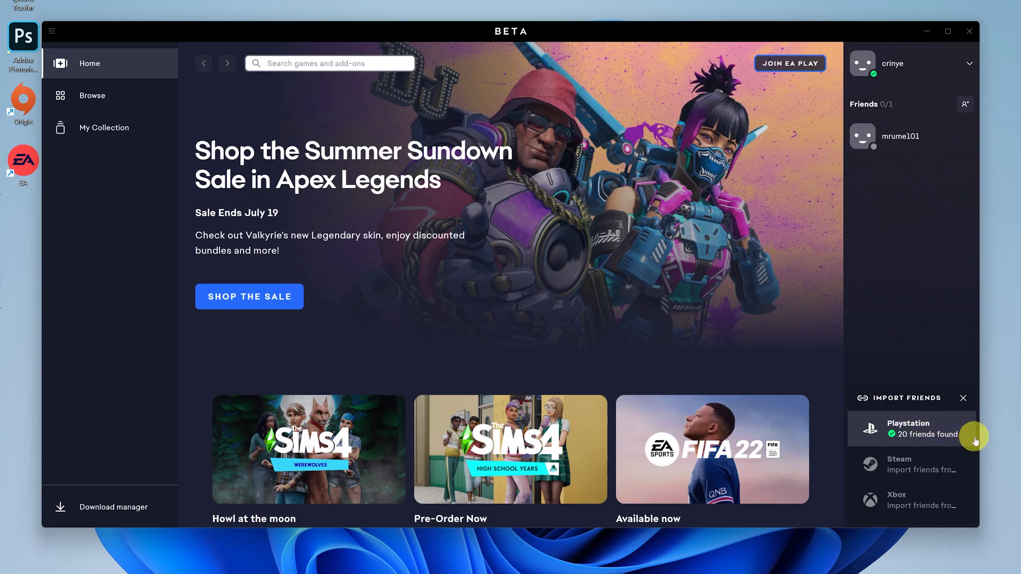
pyautogui.click(908, 428)
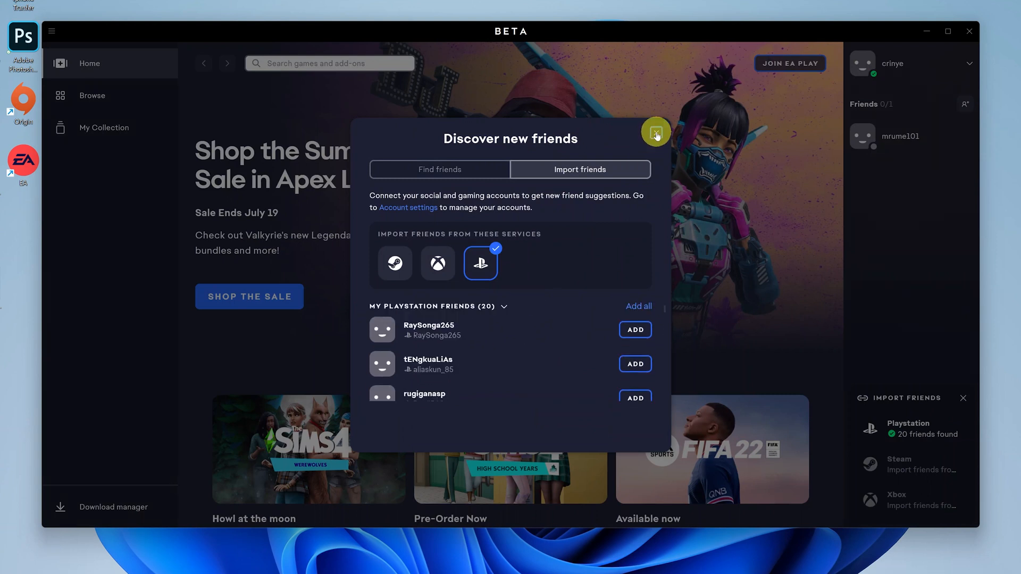
pyautogui.click(656, 132)
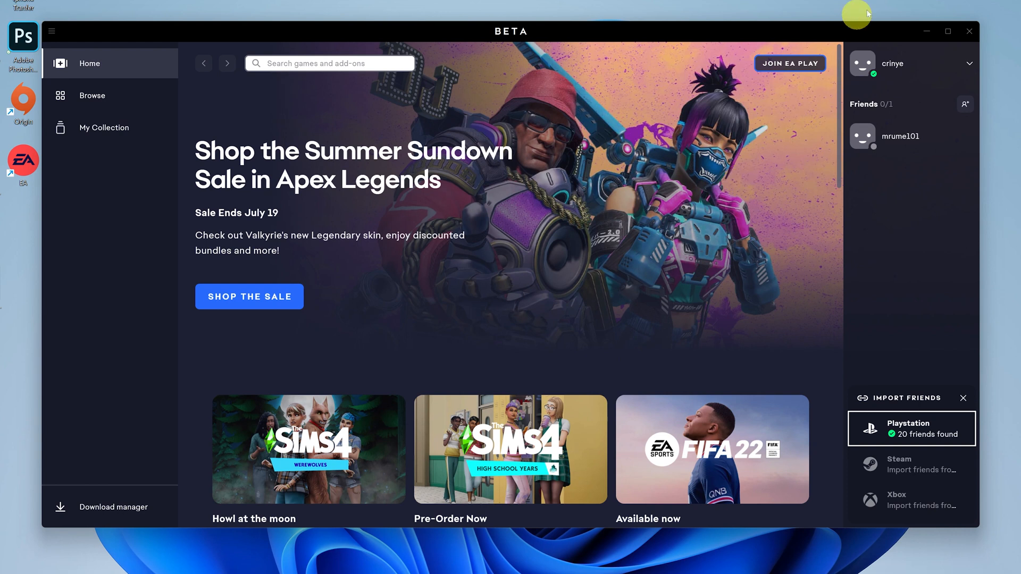